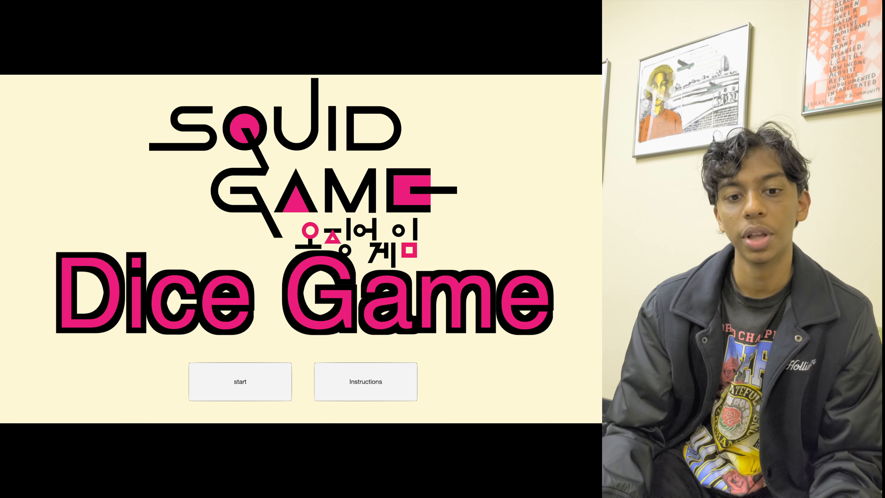
- Start the game and choose the 1-player mode to get the Player 1 vs CPU board
left_click(365, 382)
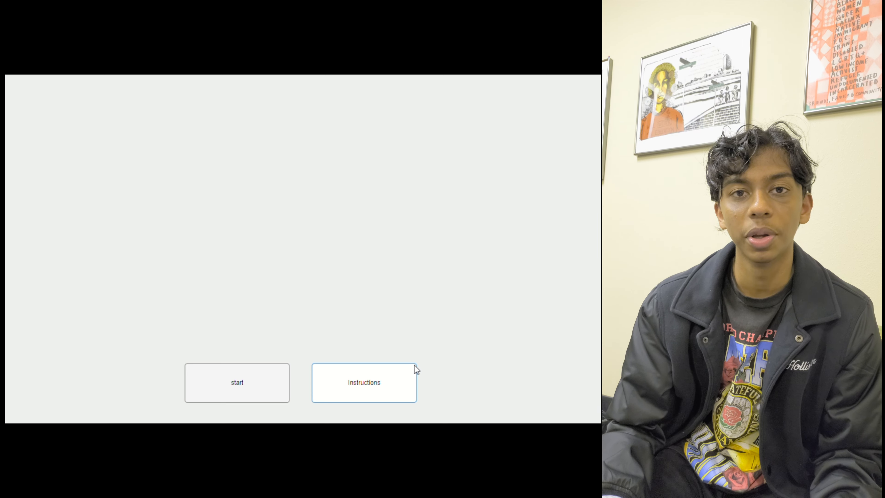
mouse_move(274, 347)
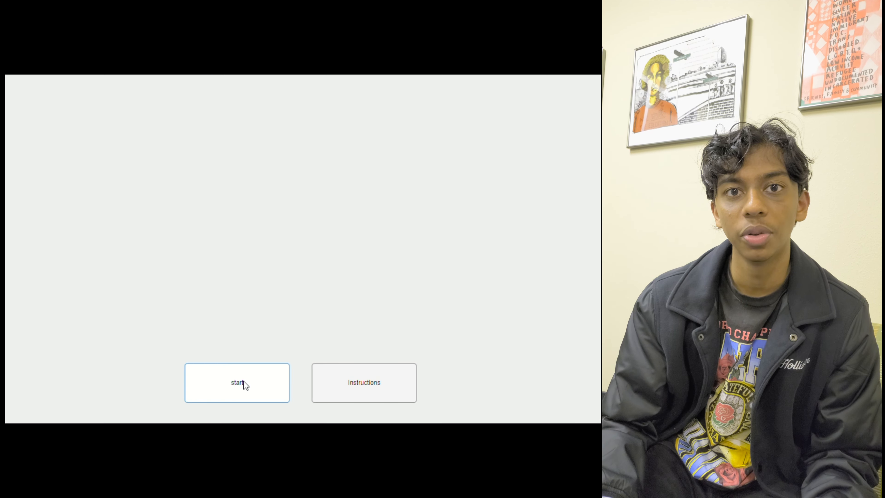
left_click(239, 382)
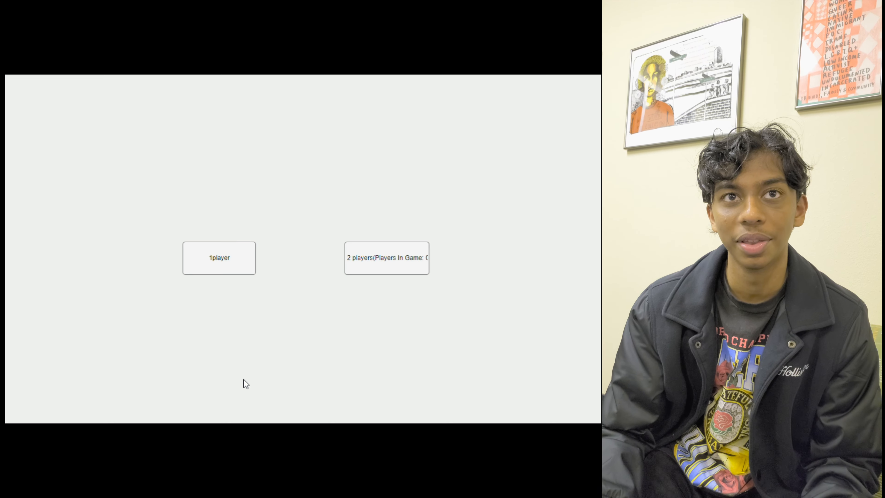
left_click(220, 257)
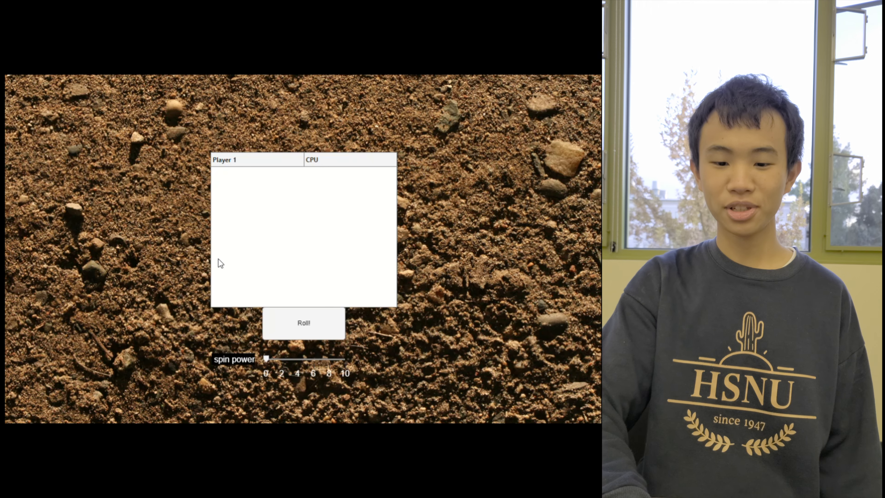
left_click_drag(268, 359, 339, 359)
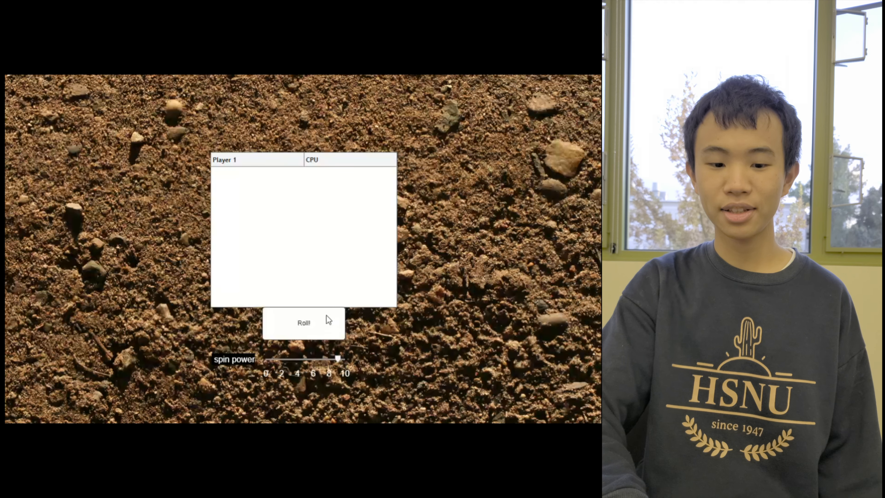
left_click(303, 323)
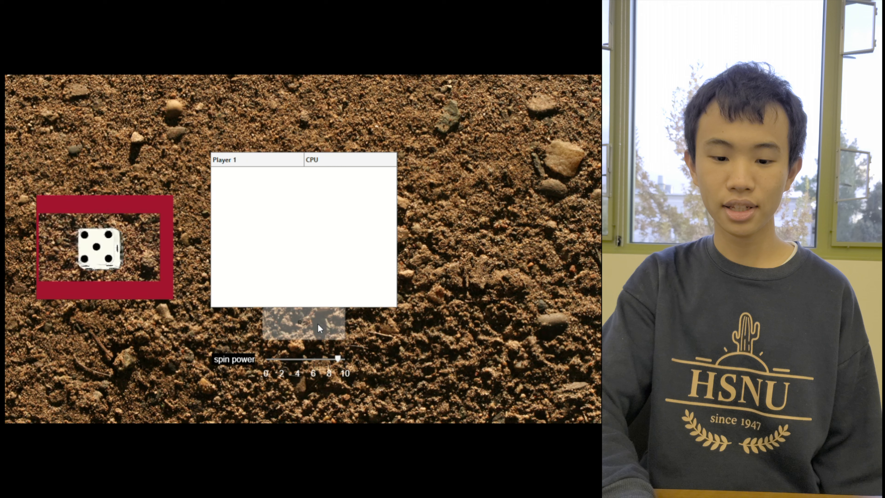
left_click(304, 327)
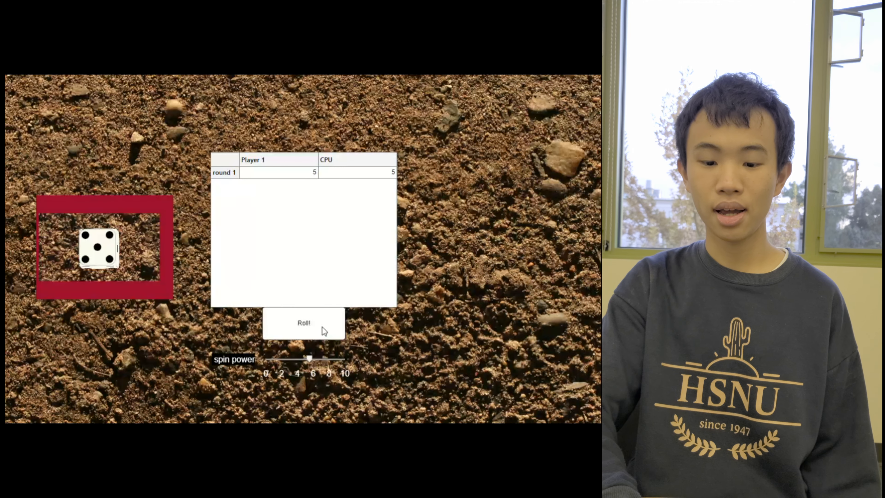
left_click(303, 326)
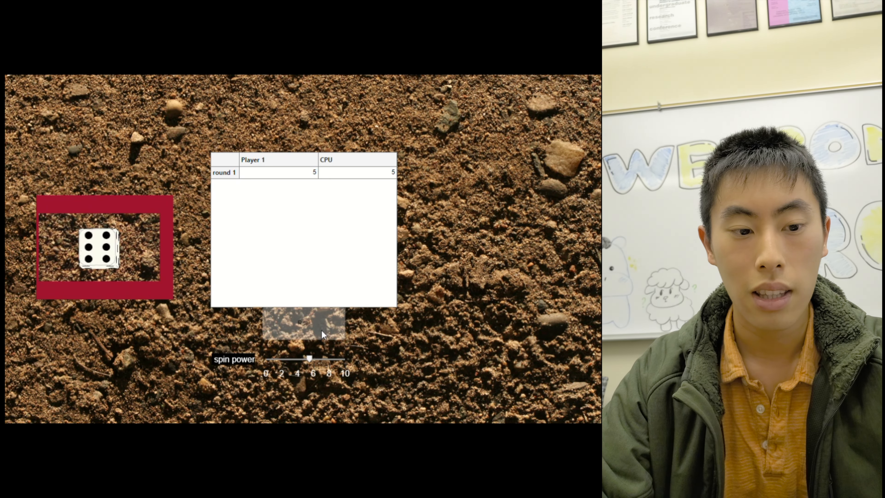
left_click(304, 323)
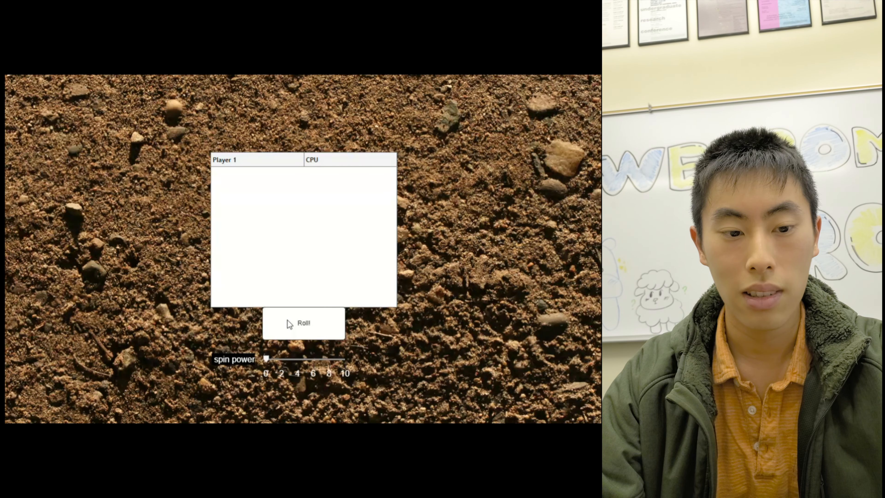
left_click(303, 324)
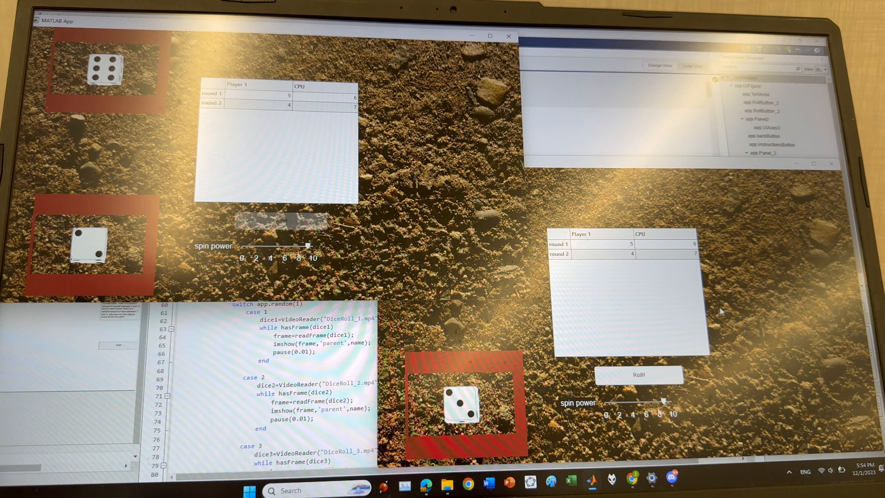
- Roll the dice in one of the two side-by-side app windows to record a round score
left_click(286, 224)
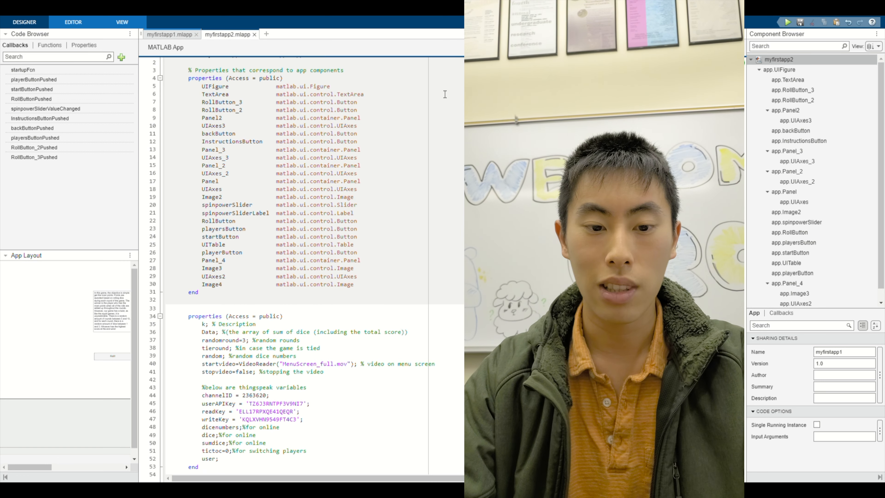
- Scroll from the component properties and ThingSpeak variables down to the dice-roll animation case 6
scroll("down", 3)
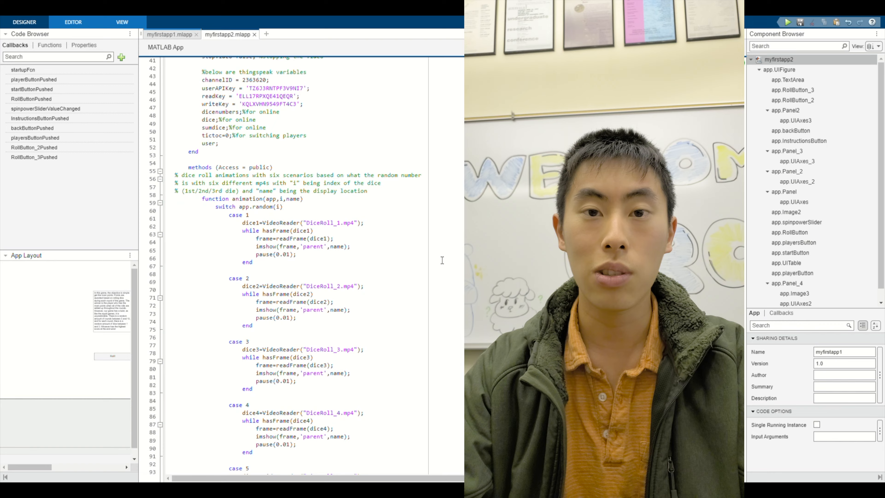
scroll("down", 3)
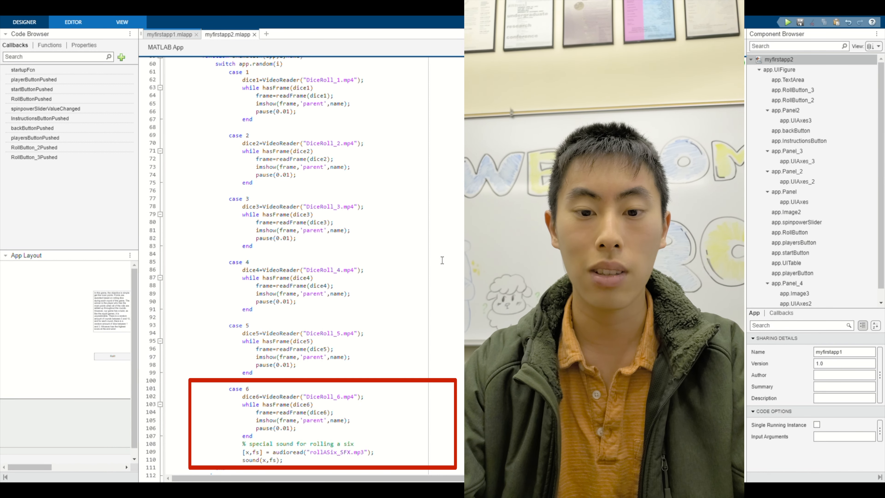
scroll("down", 3)
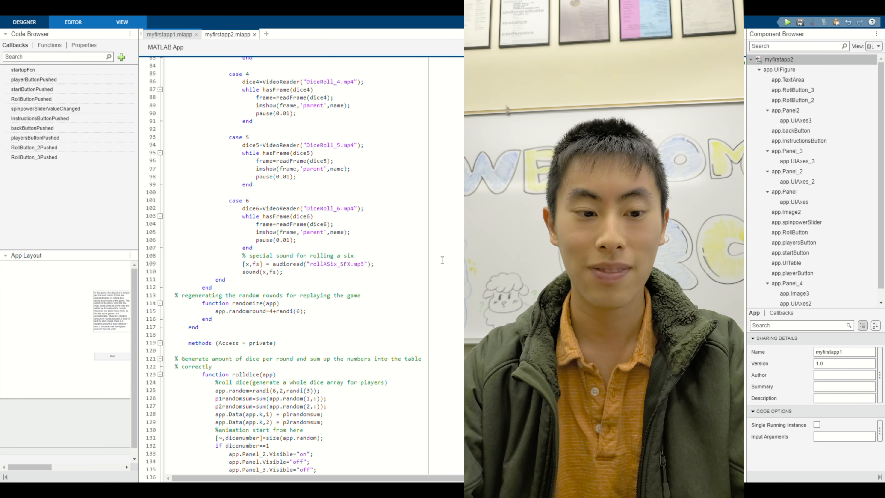
- Scroll past the randomize function to the rolldice one/two/three-dice branches and rolldiceonline
scroll("down", 3)
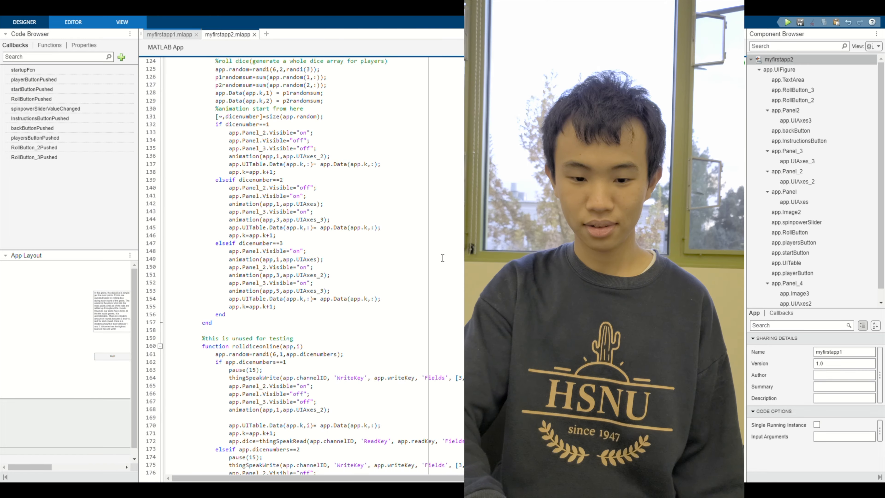
- Scroll through startupFcn down to playerButtonPushed and the roll button's slider-based dice sounds
scroll("down", 3)
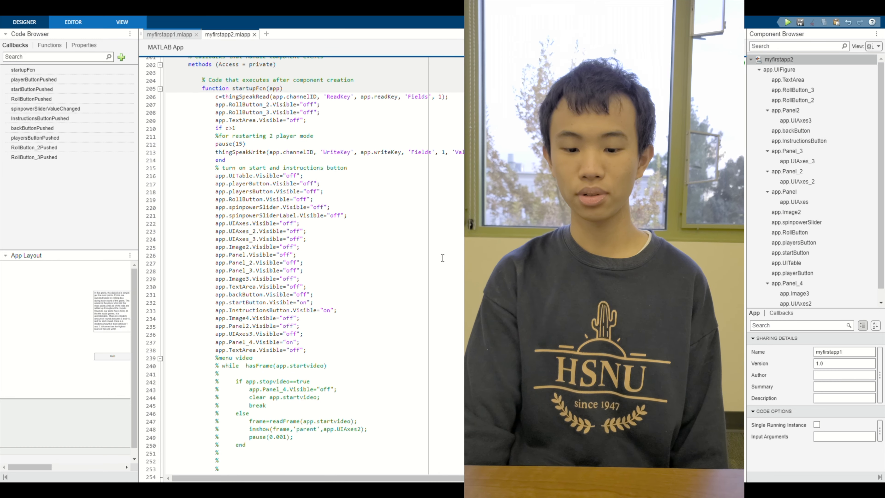
scroll("down", 3)
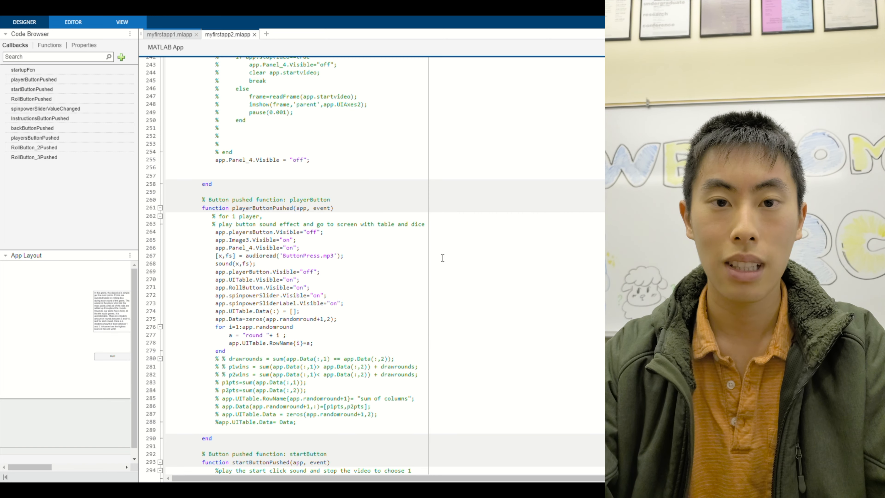
scroll("down", 3)
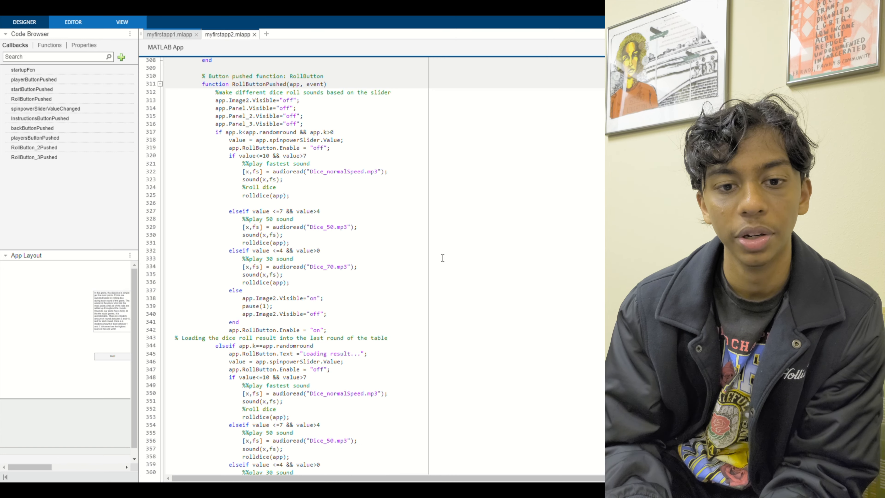
- Scroll through RollButtonPushed's last-round result loading, score summing and win/lose screens
scroll("down", 3)
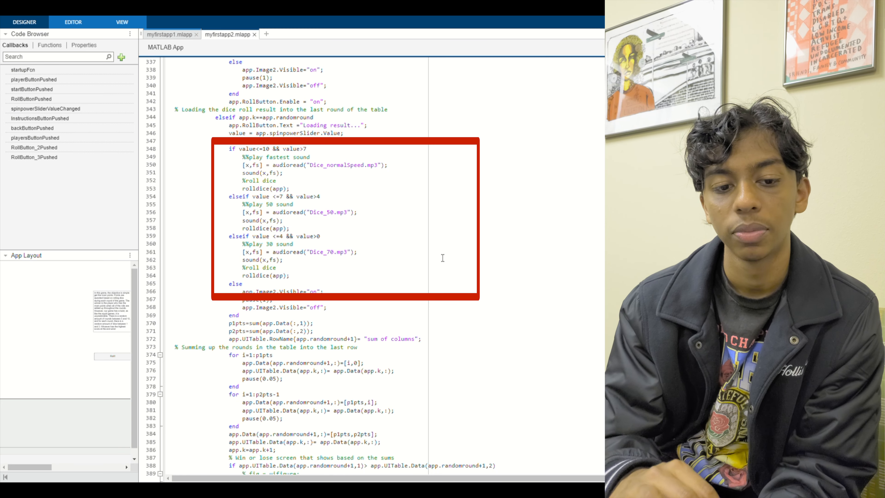
scroll("down", 3)
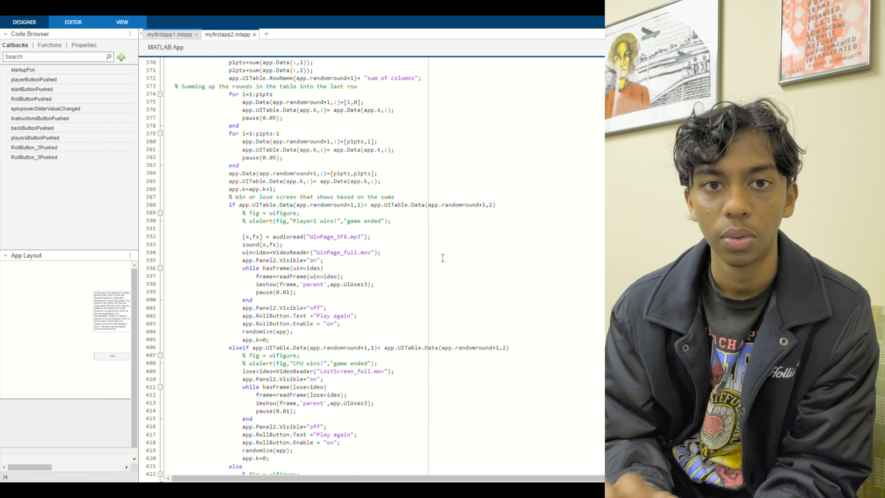
scroll("down", 3)
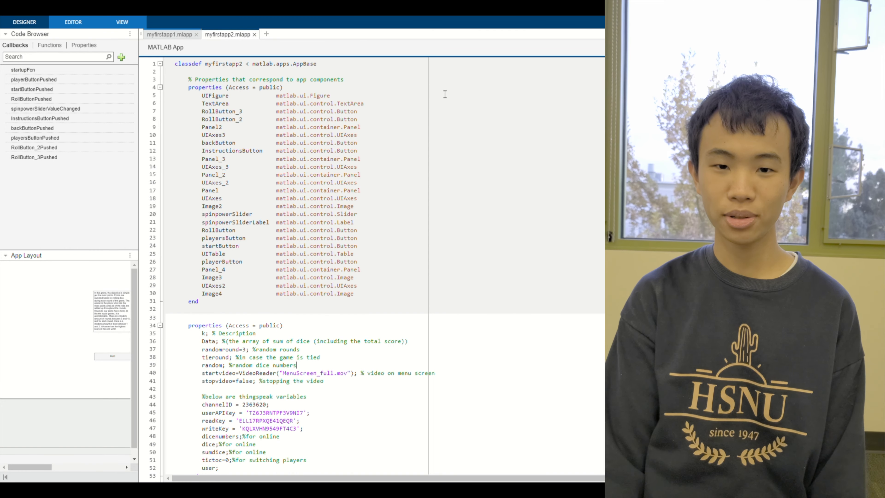
- Scroll from the properties block to playersButtonPushed with its thingSpeakRead/thingSpeakWrite tictoc lines
scroll("down", 3)
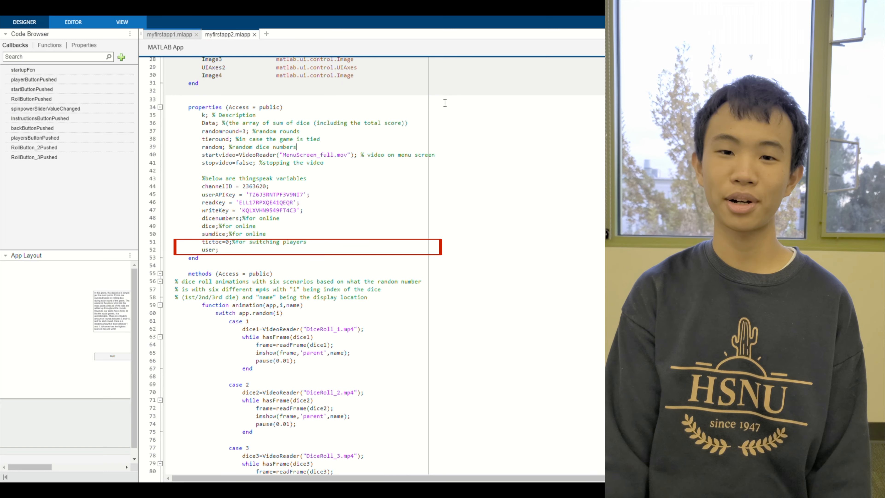
scroll("down", 3)
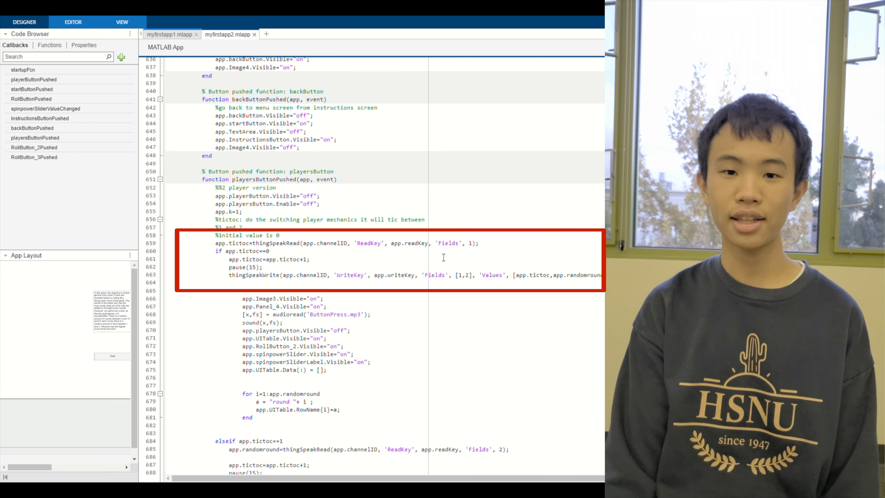
- Scroll past the tictoc==1 branch and room-full alert into RollButton_2Pushed sending dice to ThingSpeak
scroll("down", 3)
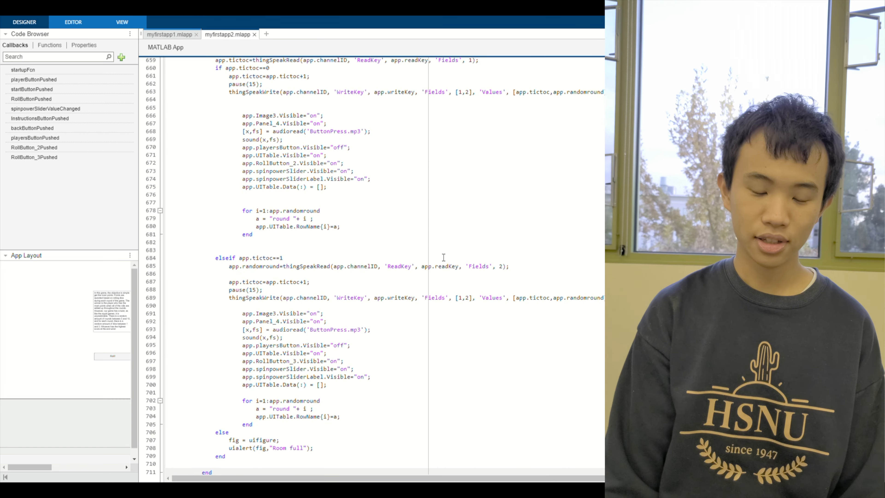
scroll("down", 3)
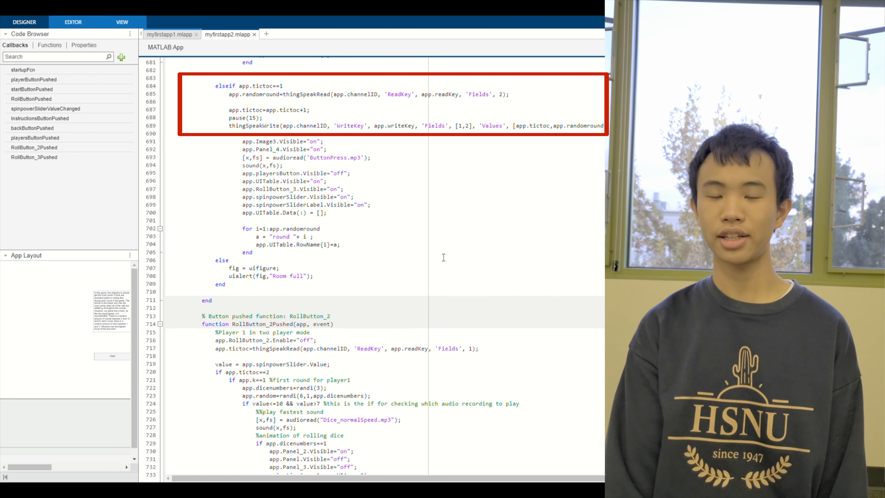
scroll("down", 3)
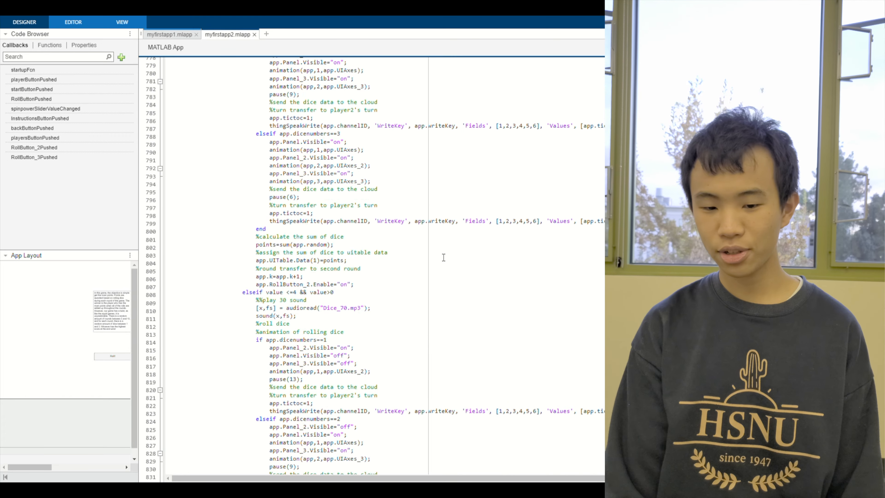